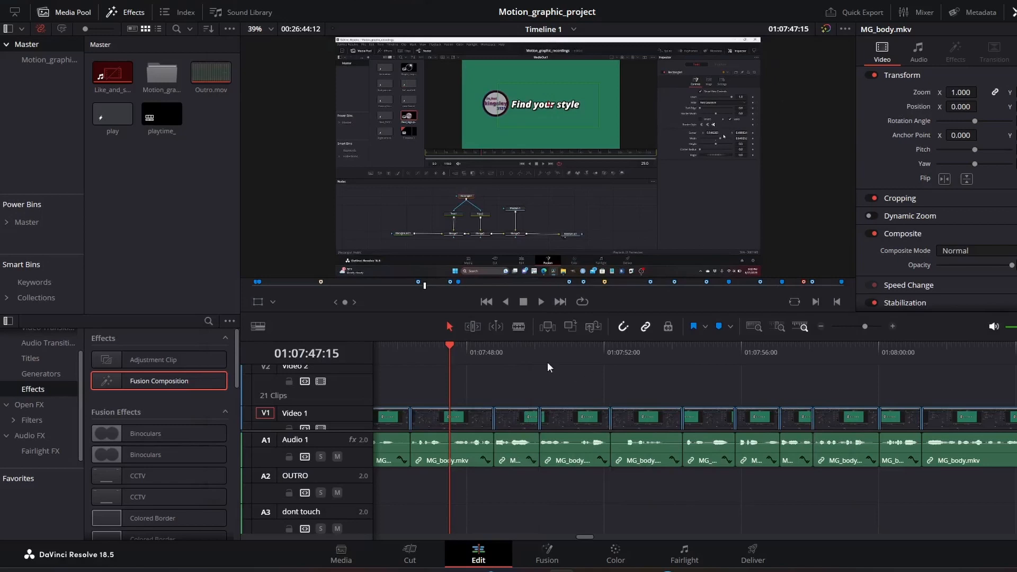
{"action": "mouse_move", "coordinate": [457, 367]}
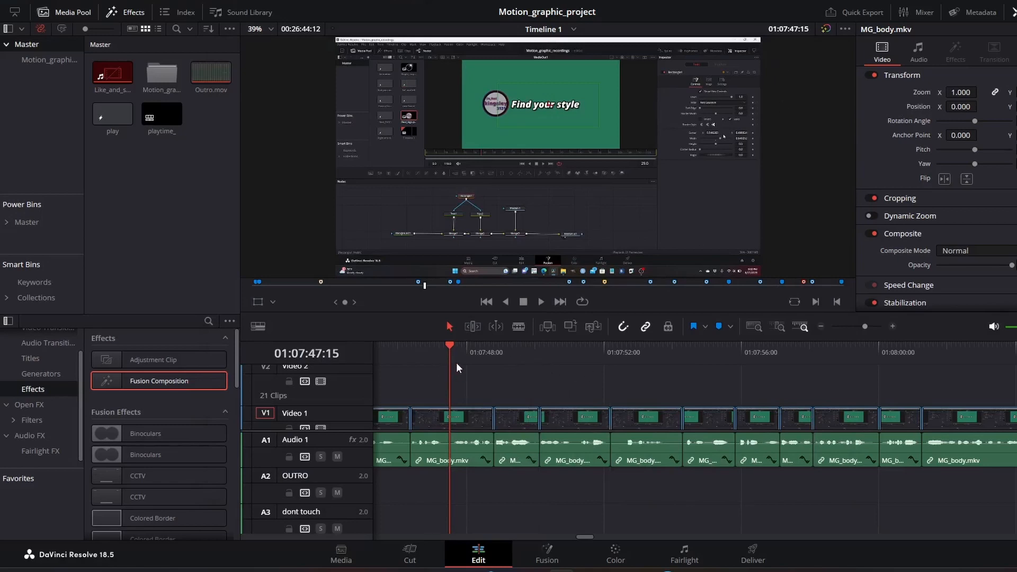
{"action": "mouse_move", "coordinate": [487, 383]}
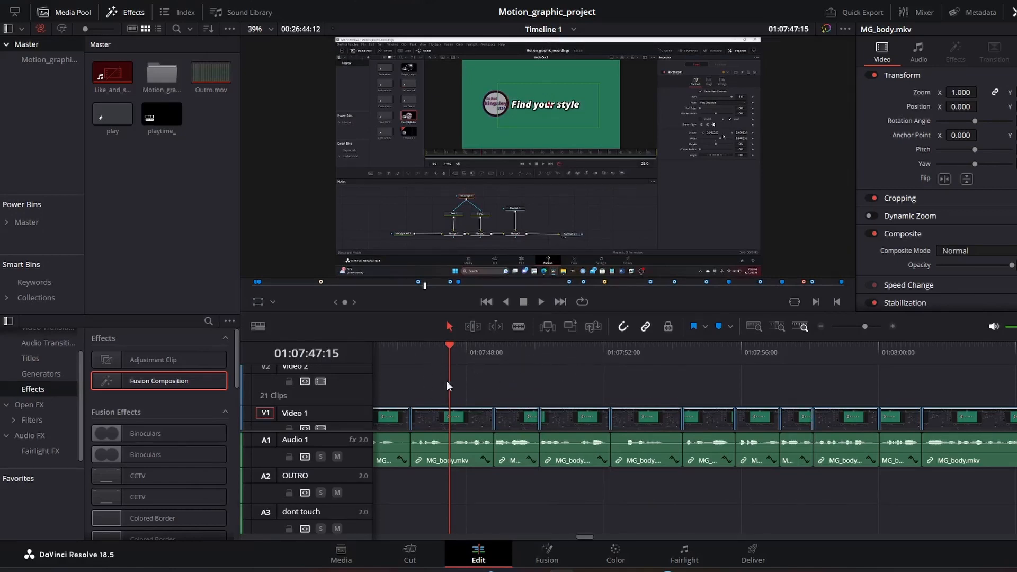
{"action": "mouse_move", "coordinate": [479, 370]}
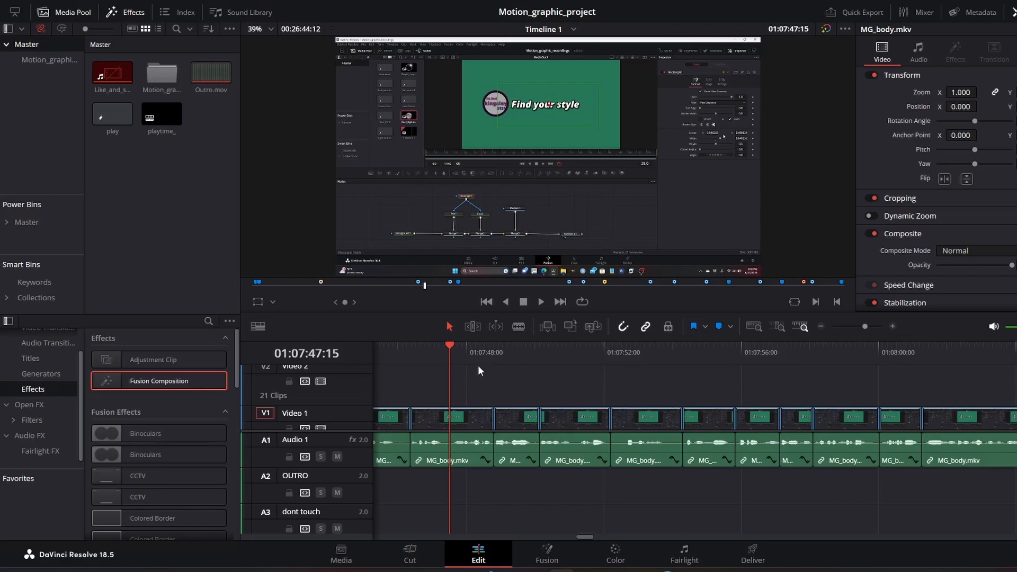
{"action": "mouse_move", "coordinate": [158, 397]}
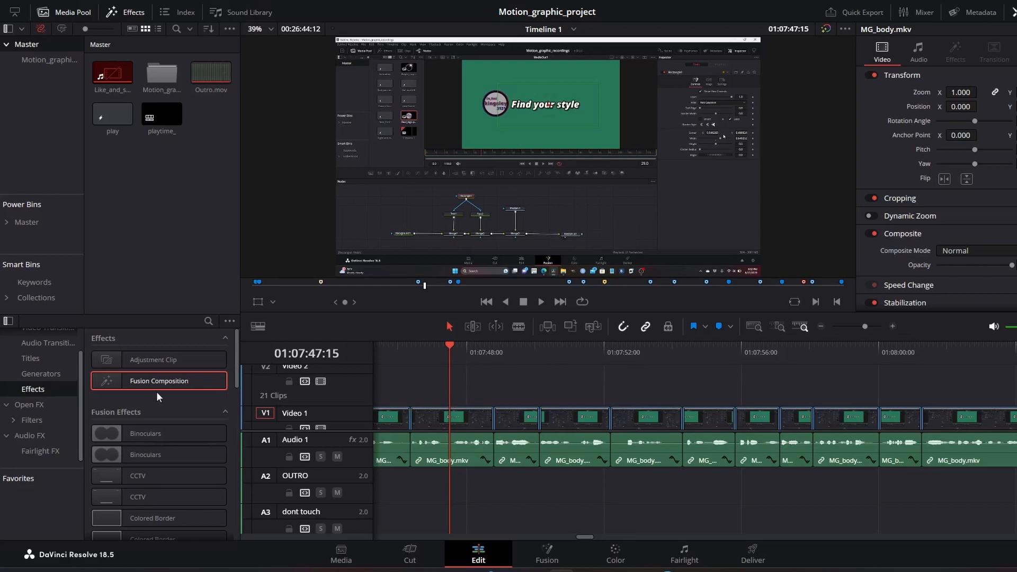
{"action": "mouse_move", "coordinate": [507, 385]}
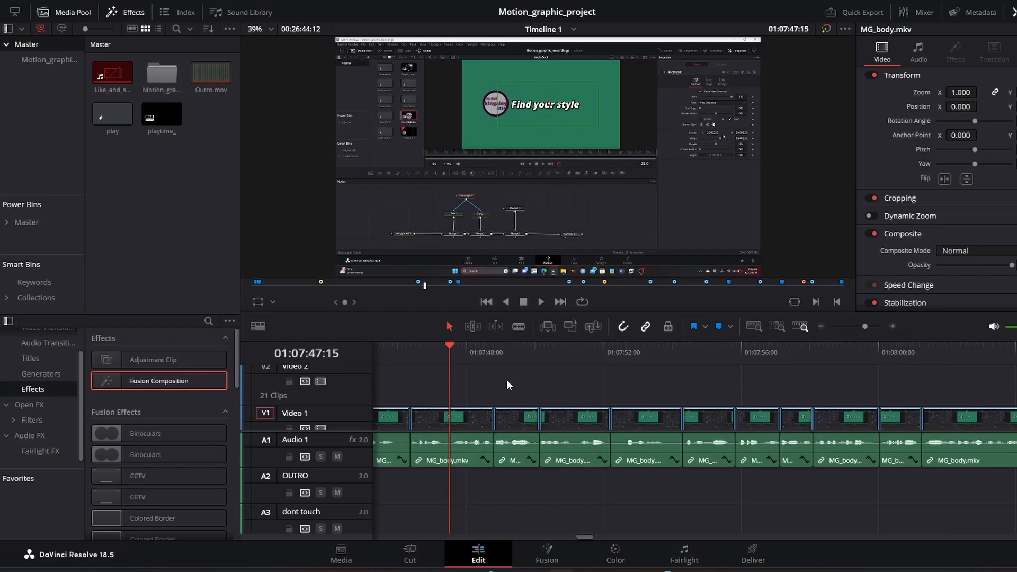
{"action": "mouse_move", "coordinate": [472, 385]}
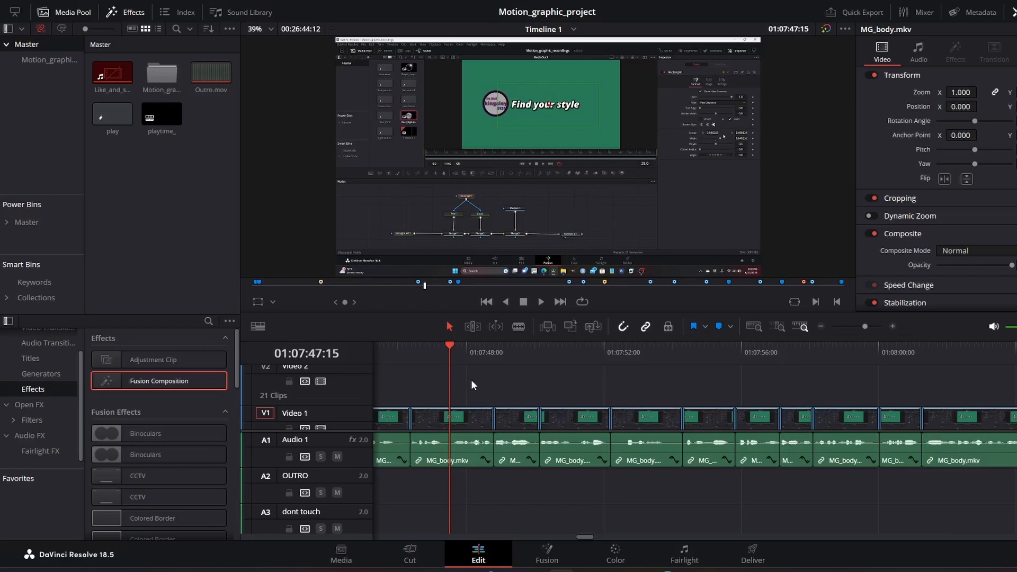
{"action": "mouse_move", "coordinate": [513, 373]}
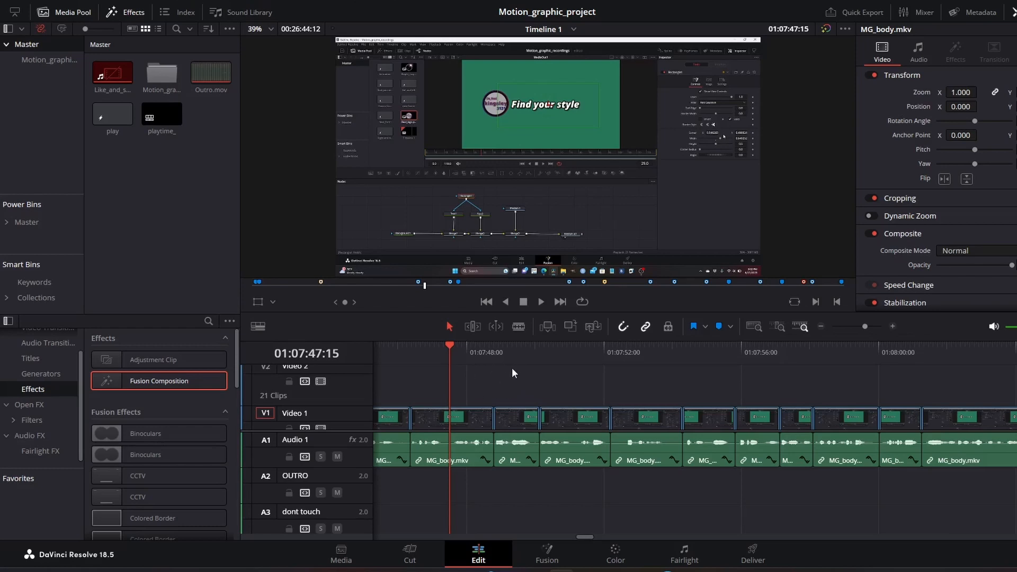
{"action": "mouse_move", "coordinate": [529, 372]}
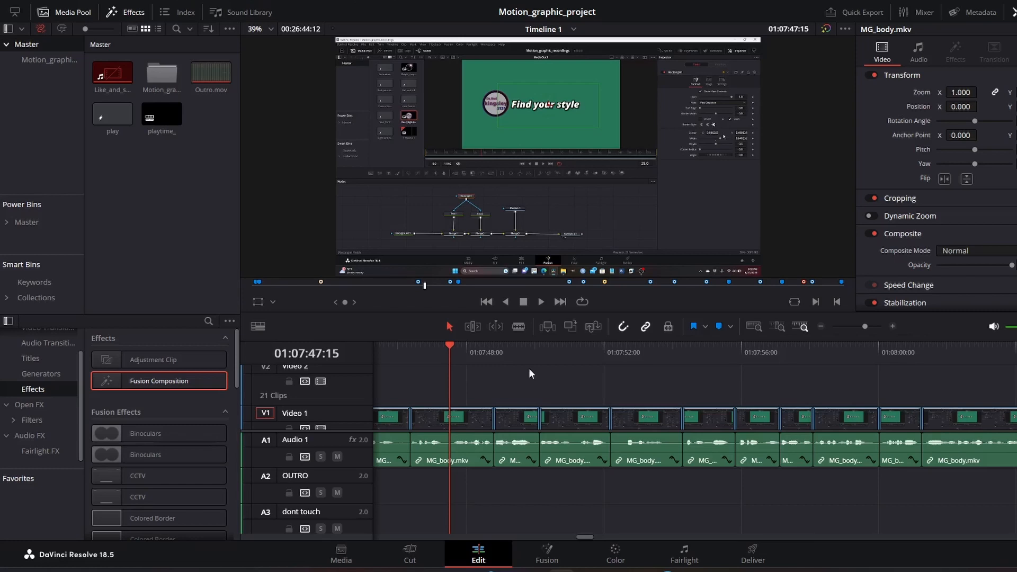
{"action": "mouse_move", "coordinate": [515, 374]}
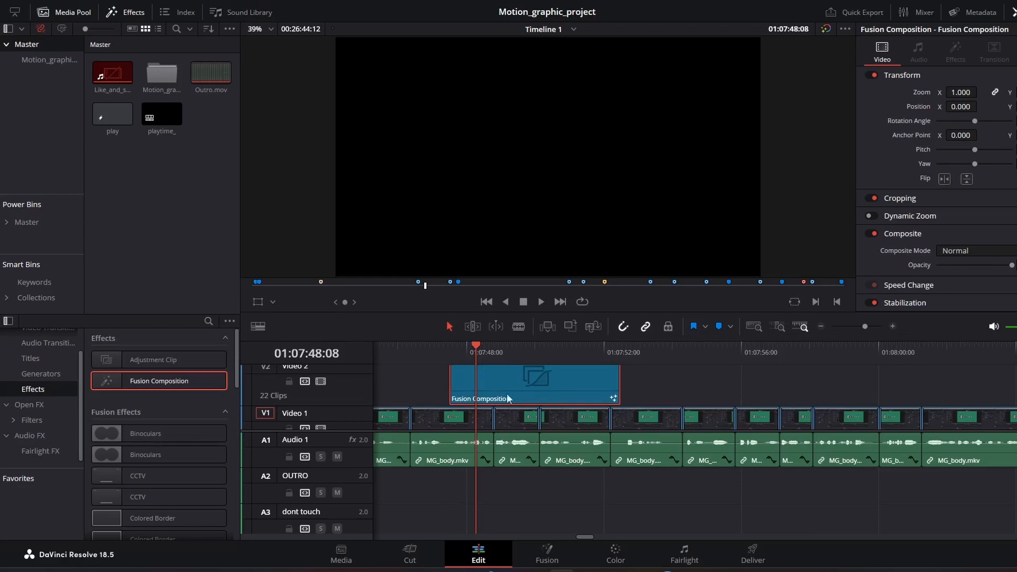
{"action": "mouse_move", "coordinate": [533, 396]}
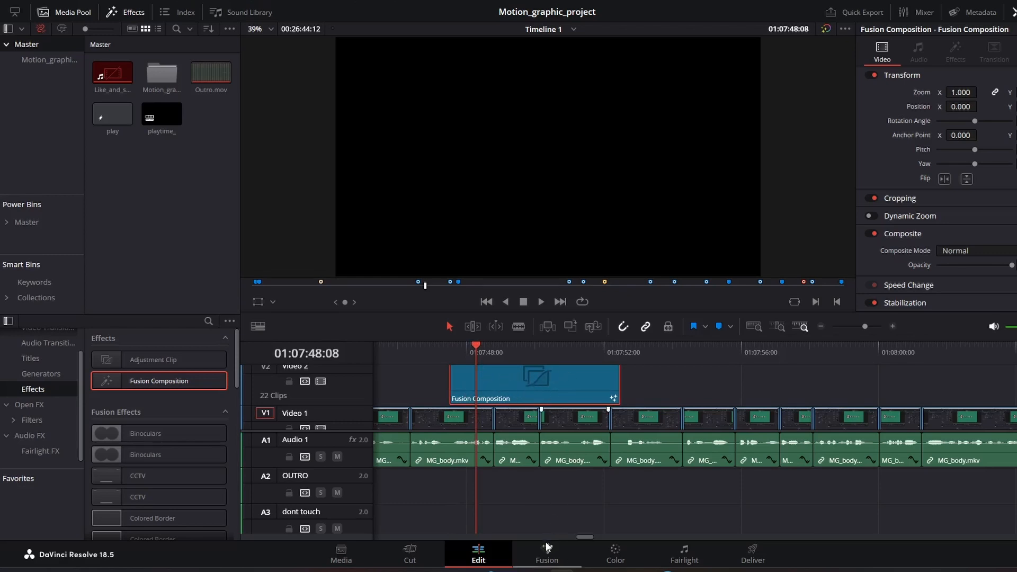
{"action": "mouse_move", "coordinate": [545, 555]}
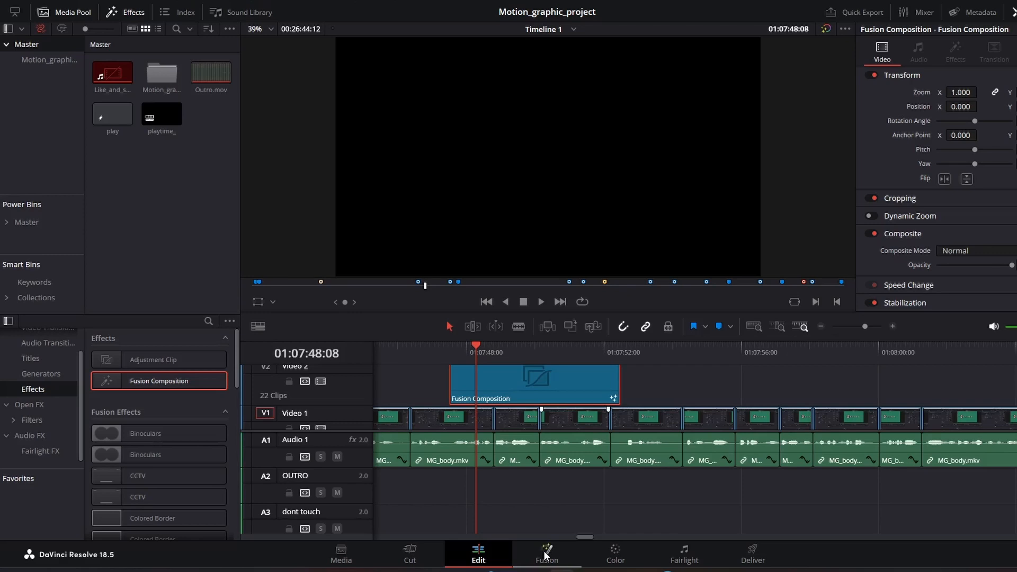
Step: Add a Background node, connect it to MediaOut1 and view the black 1920x1080 output
{"action": "left_click", "coordinate": [546, 556]}
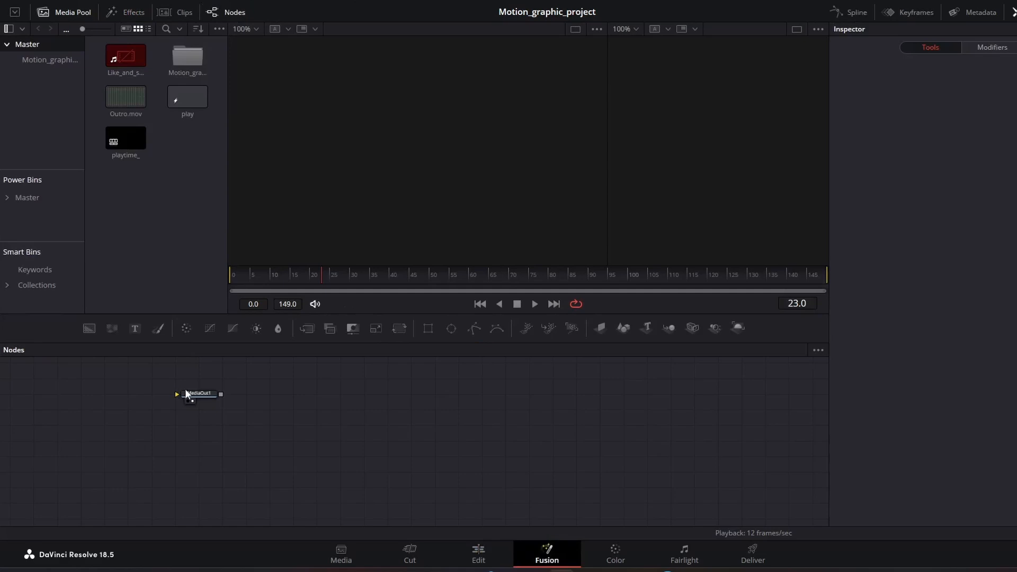
{"action": "left_click_drag", "start_coordinate": [199, 393], "coordinate": [402, 416]}
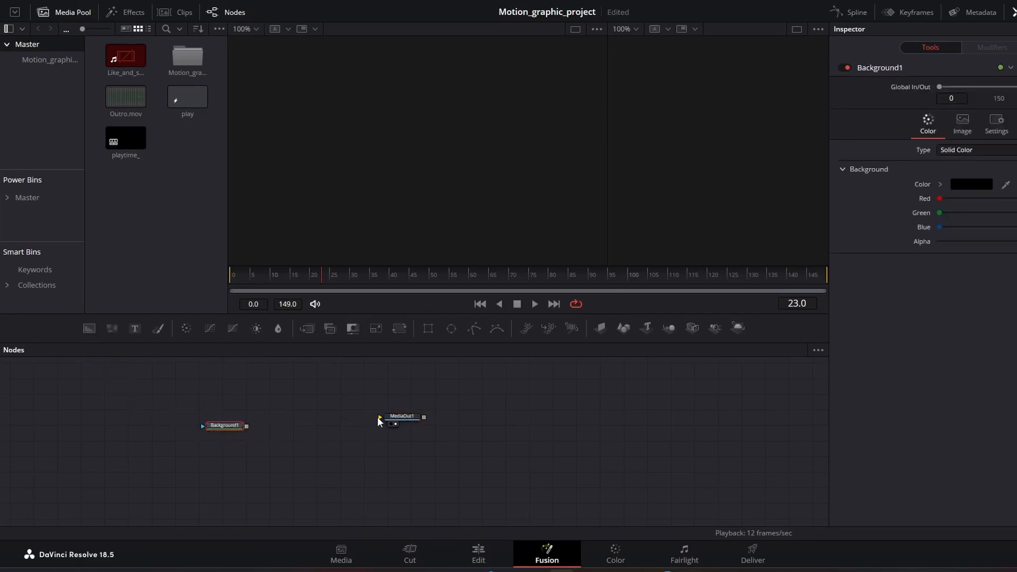
{"action": "left_click_drag", "start_coordinate": [245, 425], "coordinate": [380, 418]}
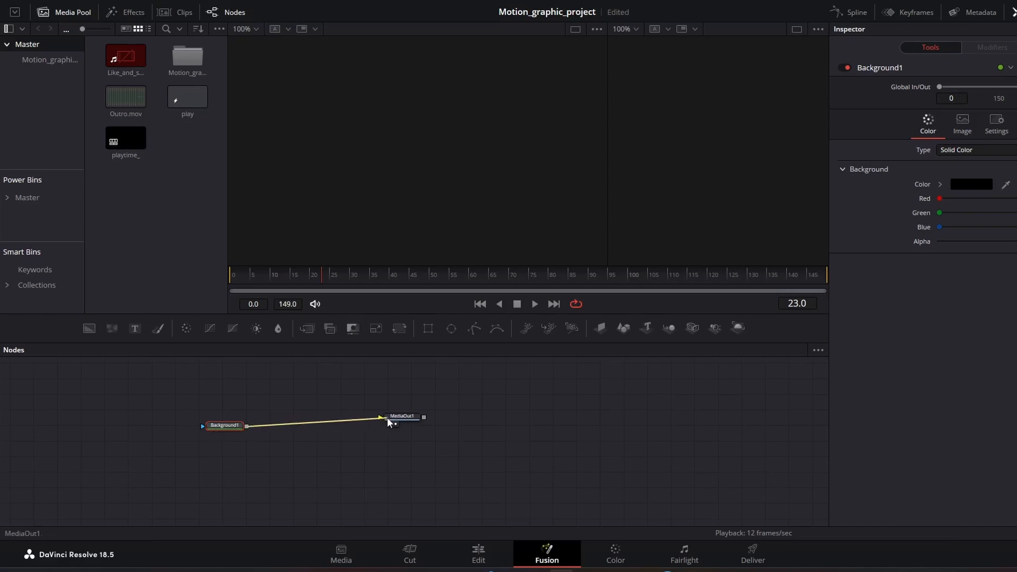
{"action": "left_click", "coordinate": [401, 416]}
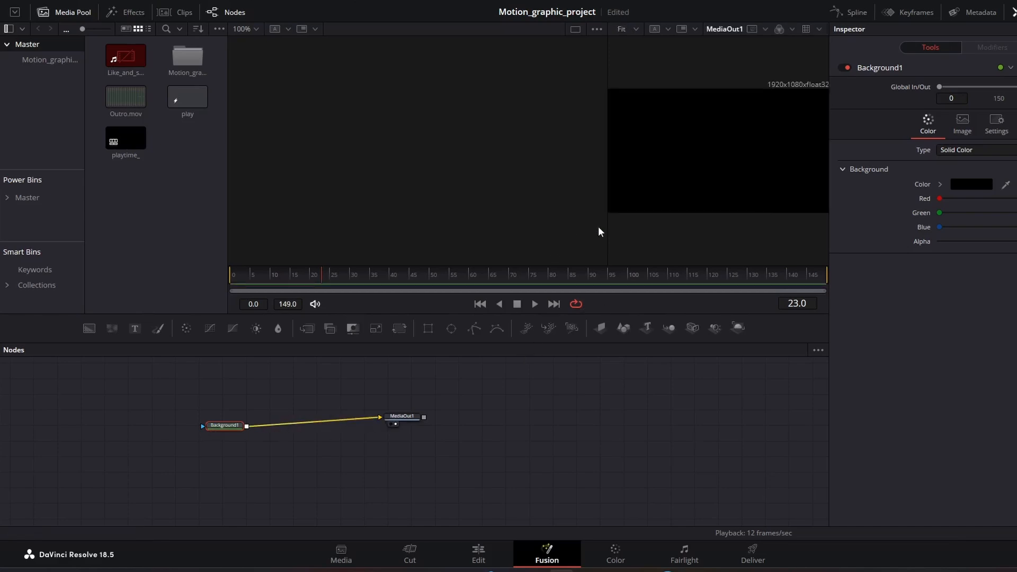
{"action": "mouse_move", "coordinate": [596, 189]}
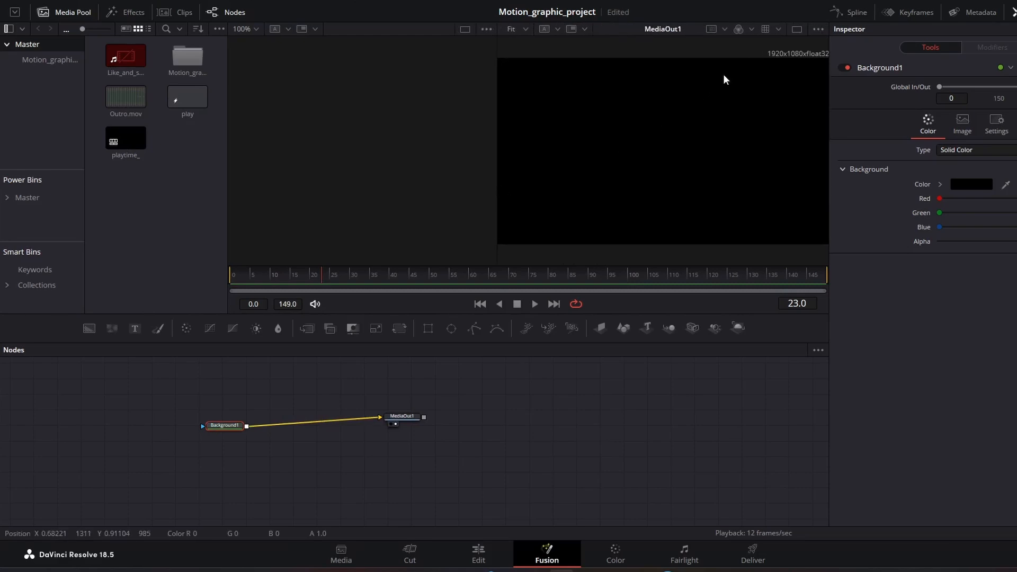
{"action": "mouse_move", "coordinate": [397, 350]}
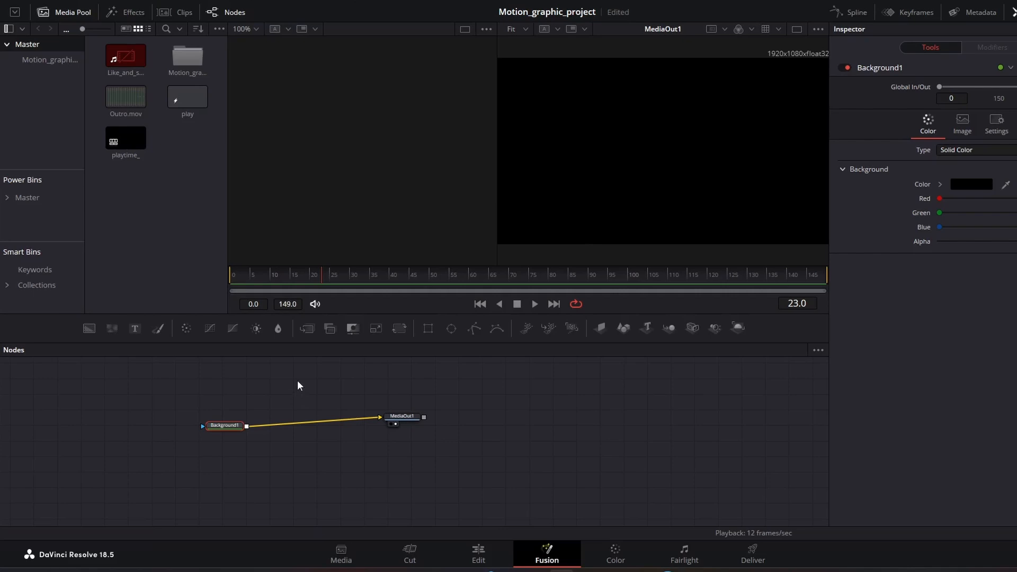
{"action": "mouse_move", "coordinate": [354, 440]}
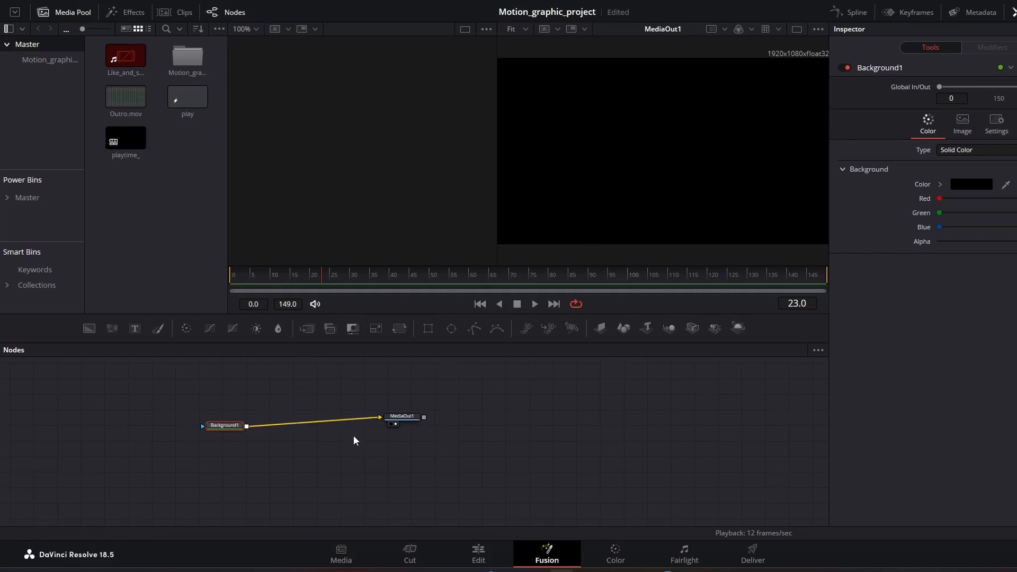
{"action": "mouse_move", "coordinate": [326, 414]}
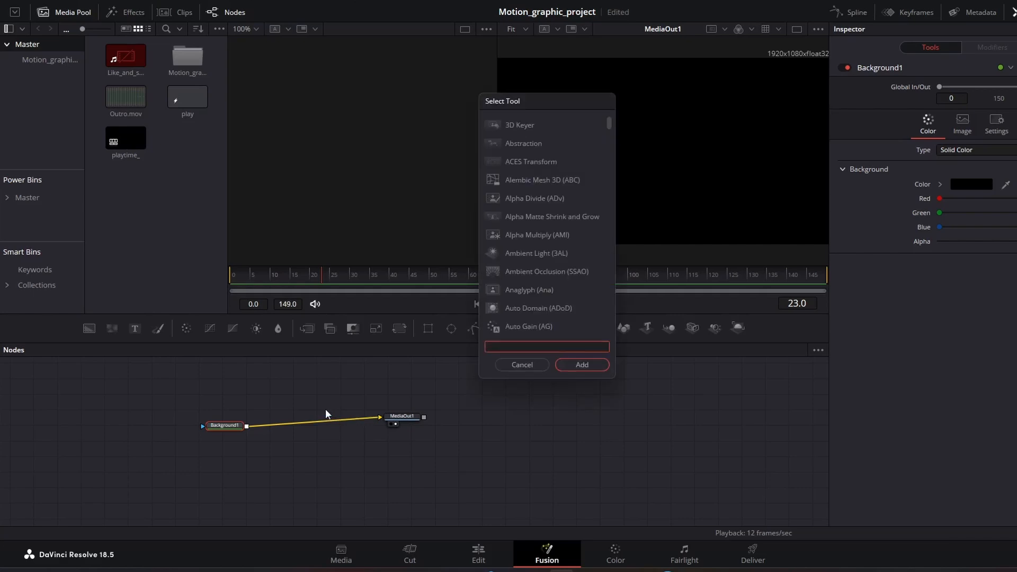
Step: Add Merge between Background1 and MediaOut1 and a separate MediaIn1 moved aside, then play back
{"action": "type", "text": "me"}
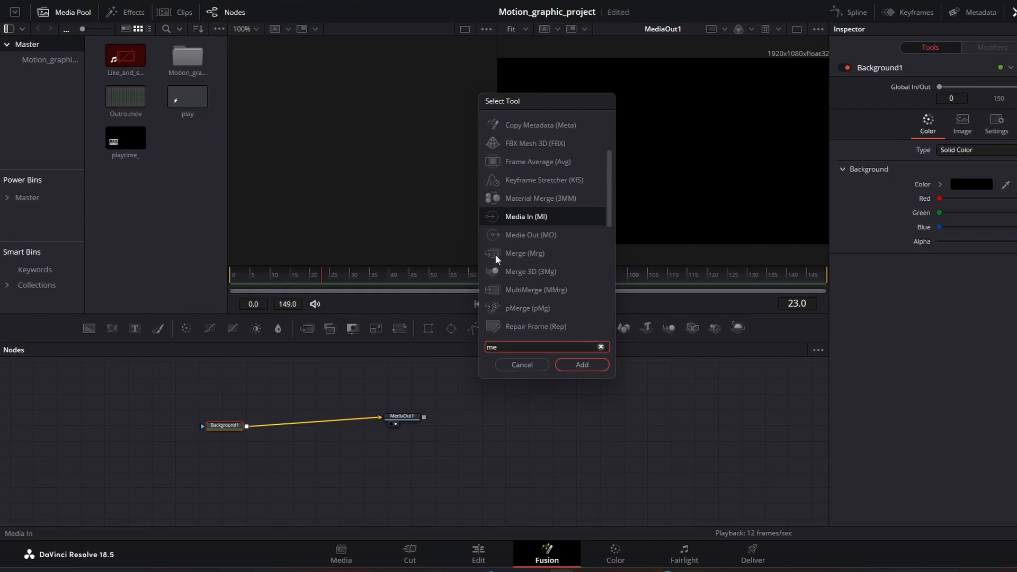
{"action": "mouse_move", "coordinate": [578, 373]}
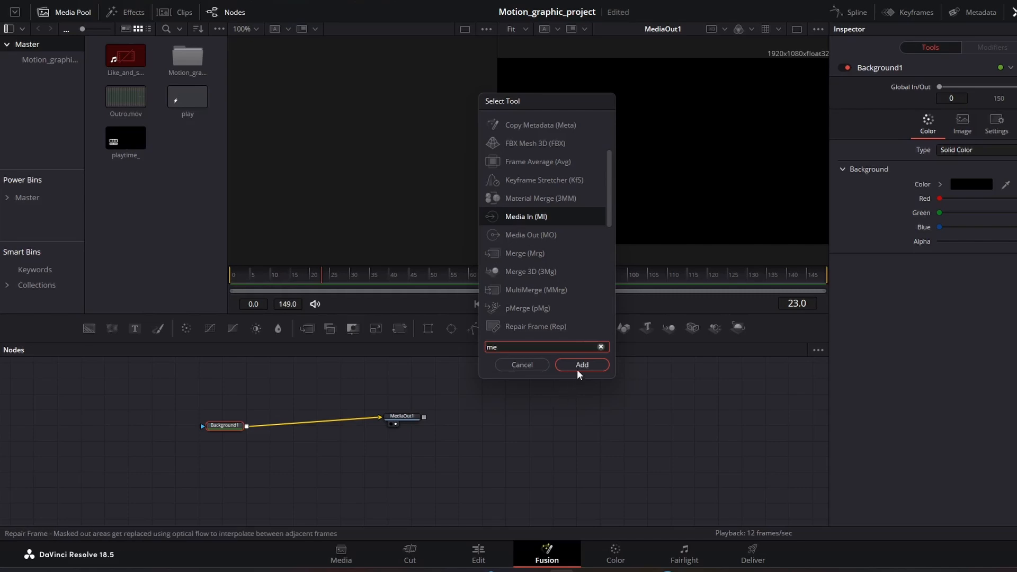
{"action": "left_click", "coordinate": [580, 365]}
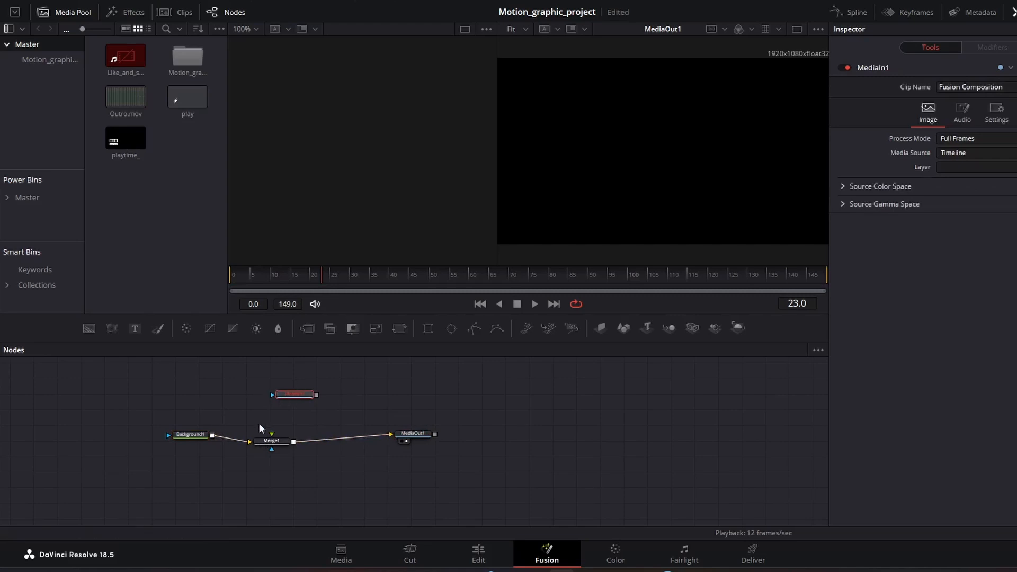
{"action": "left_click", "coordinate": [273, 440]}
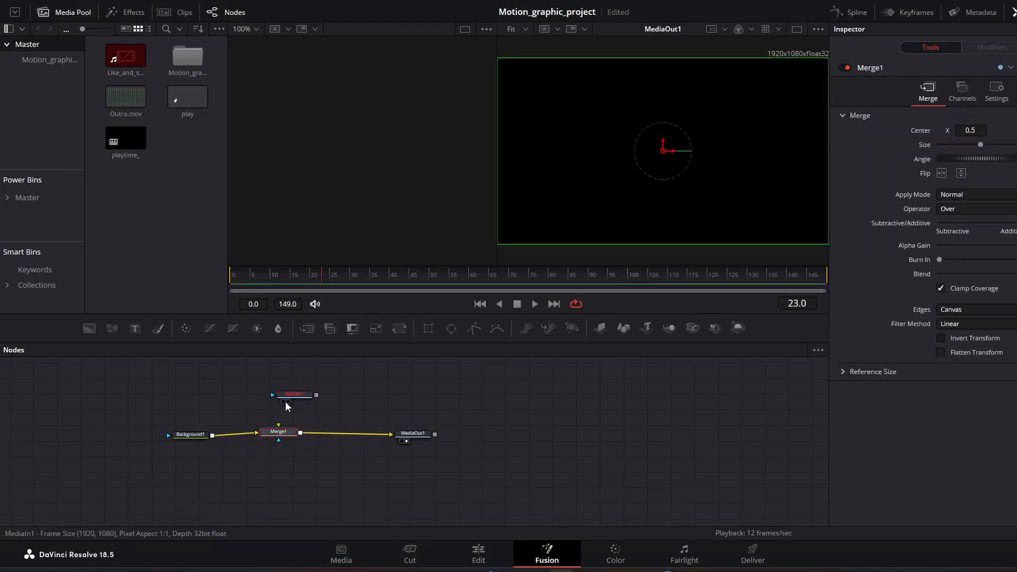
{"action": "left_click_drag", "start_coordinate": [295, 395], "coordinate": [633, 411]}
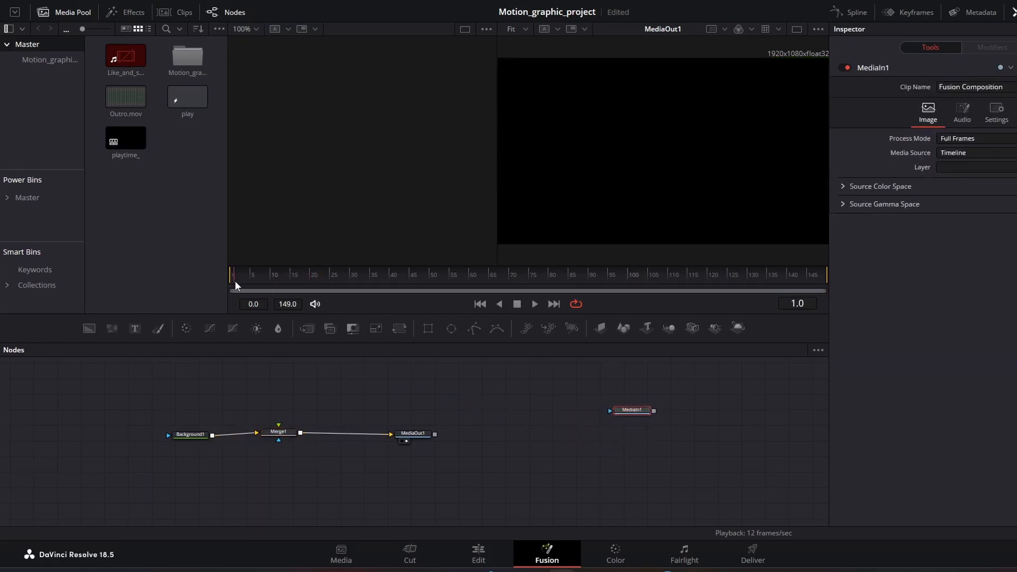
{"action": "mouse_move", "coordinate": [519, 312]}
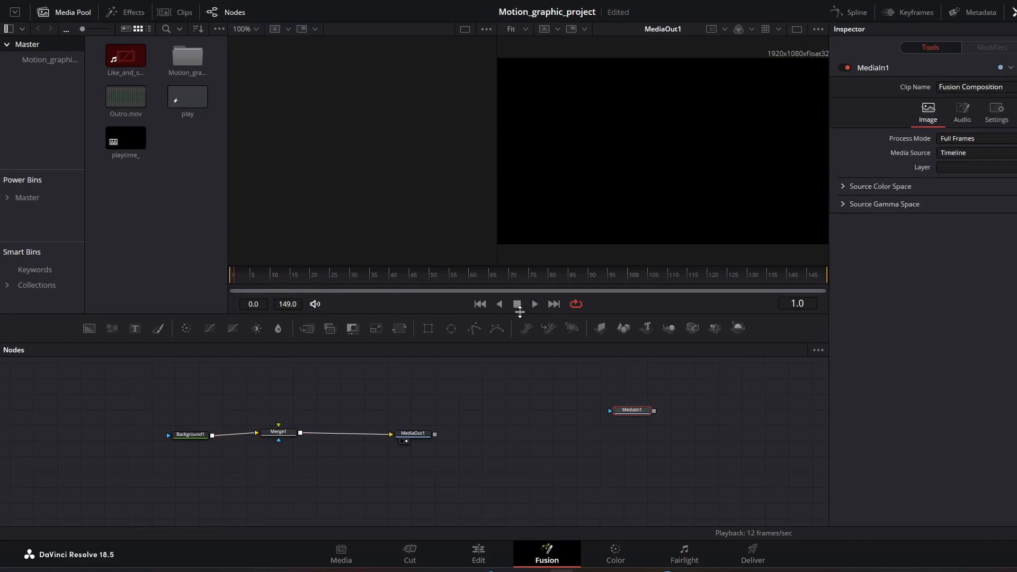
{"action": "left_click", "coordinate": [533, 303]}
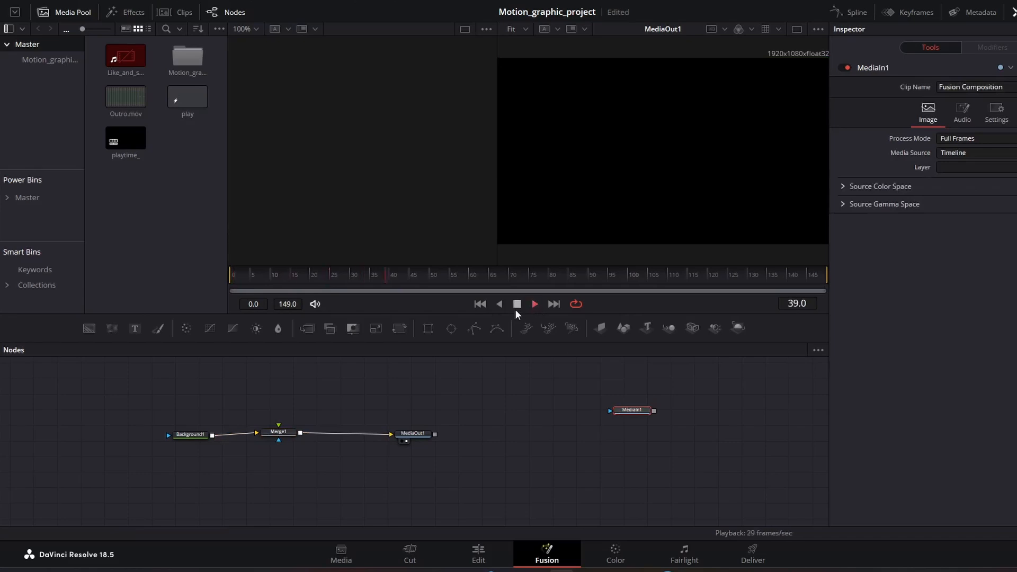